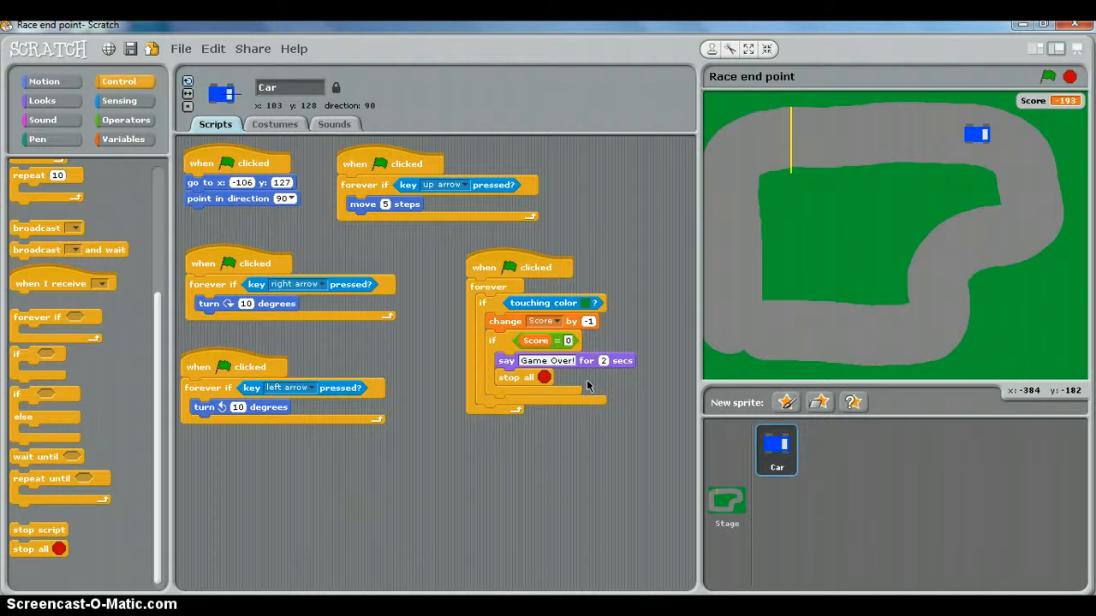
{"action": "mouse_move", "coordinate": [798, 126]}
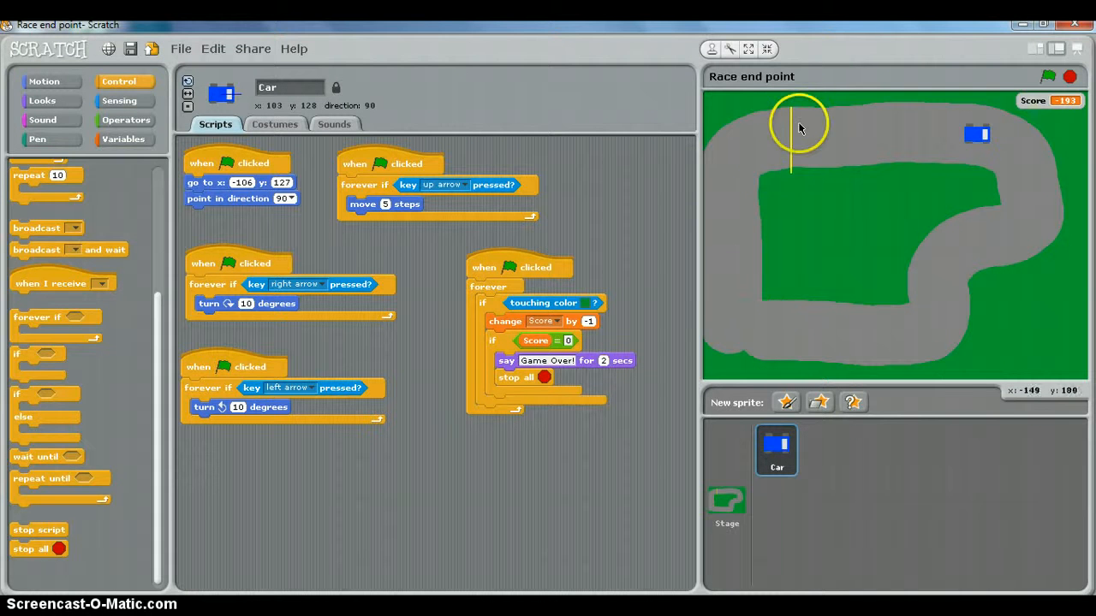
{"action": "mouse_move", "coordinate": [514, 372]}
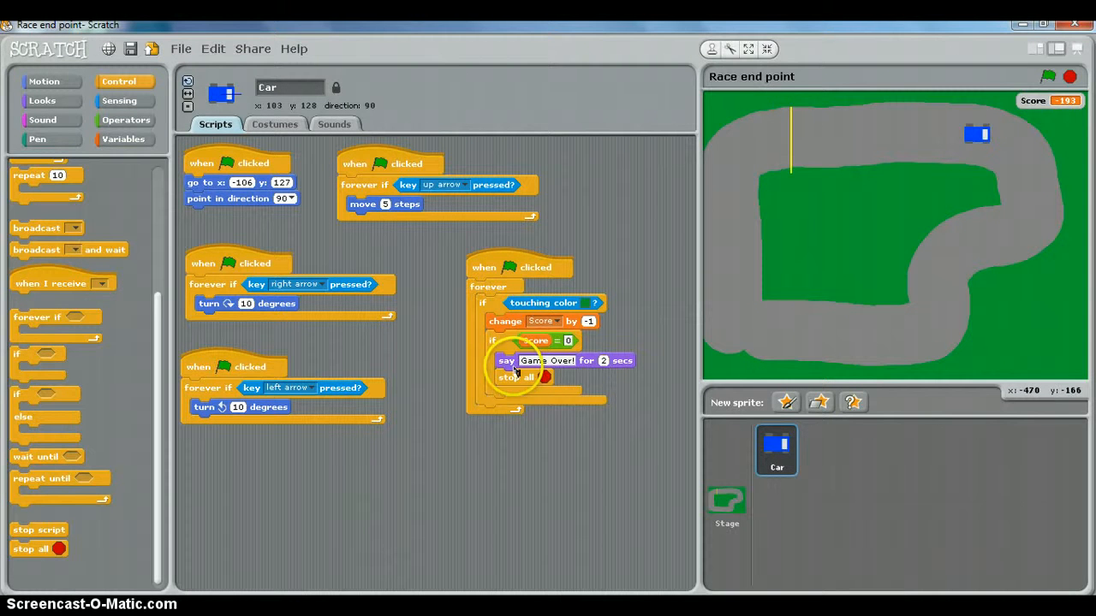
{"action": "mouse_move", "coordinate": [811, 157]}
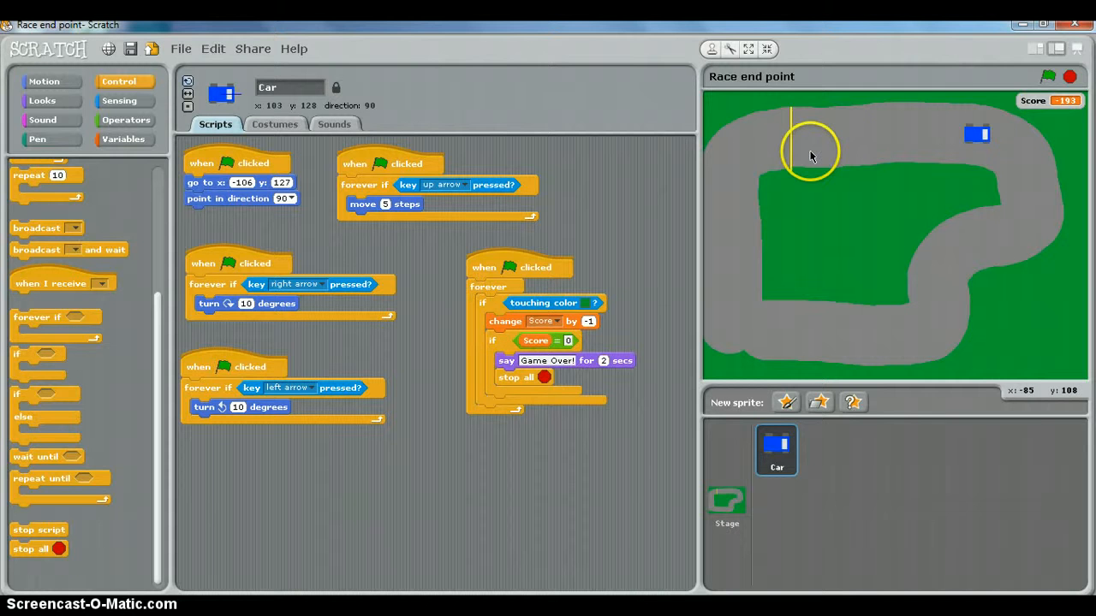
- Run the project with the green flag so the car returns to the yellow line and Score is 100
{"action": "left_click", "coordinate": [1049, 77]}
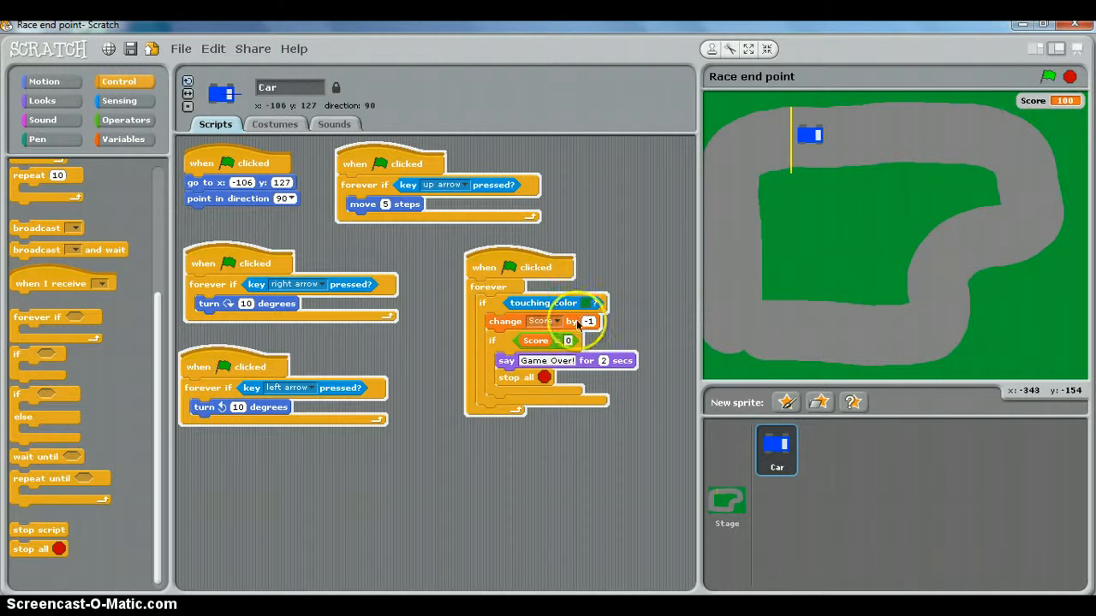
- Place a 'when green flag clicked' hat block in the Car's scripting area
{"action": "scroll", "scroll_direction": "up", "scroll_amount": 3}
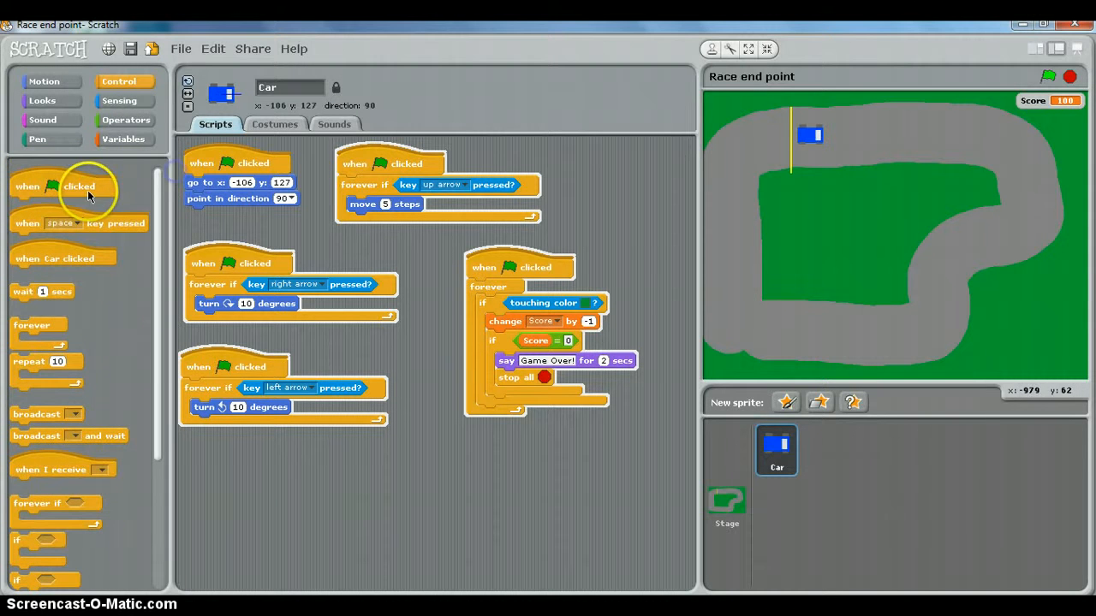
{"action": "left_click_drag", "start_coordinate": [64, 186], "coordinate": [508, 453]}
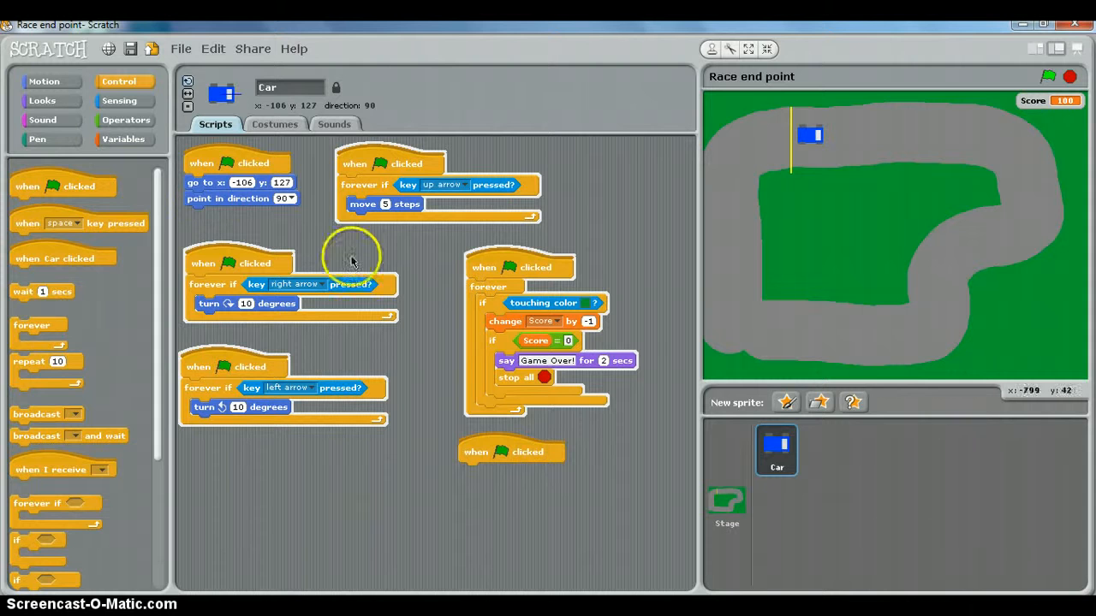
{"action": "mouse_move", "coordinate": [35, 543]}
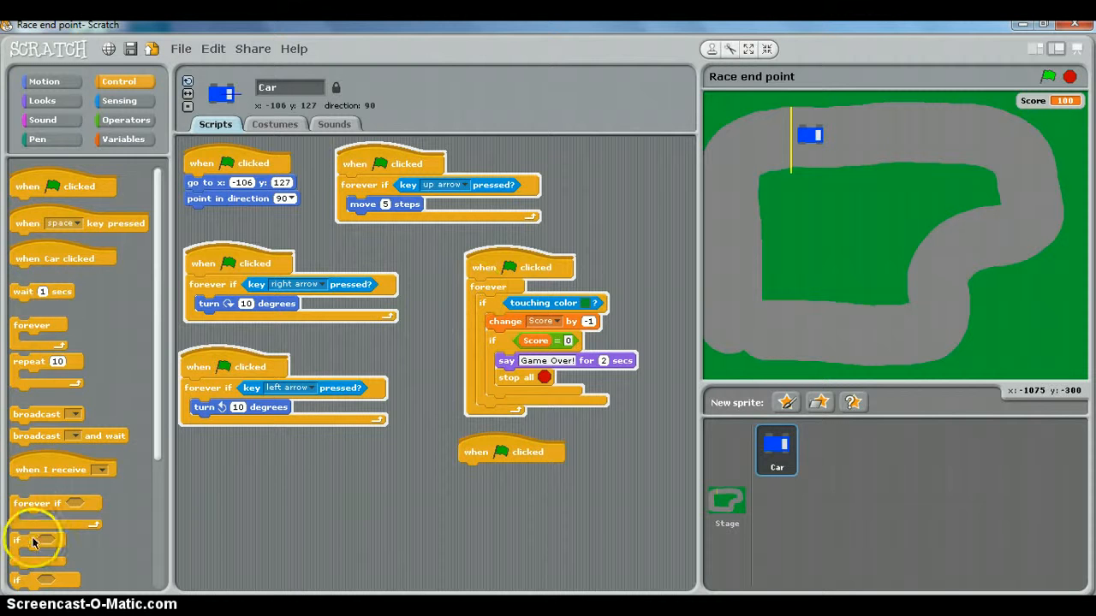
{"action": "mouse_move", "coordinate": [36, 330]}
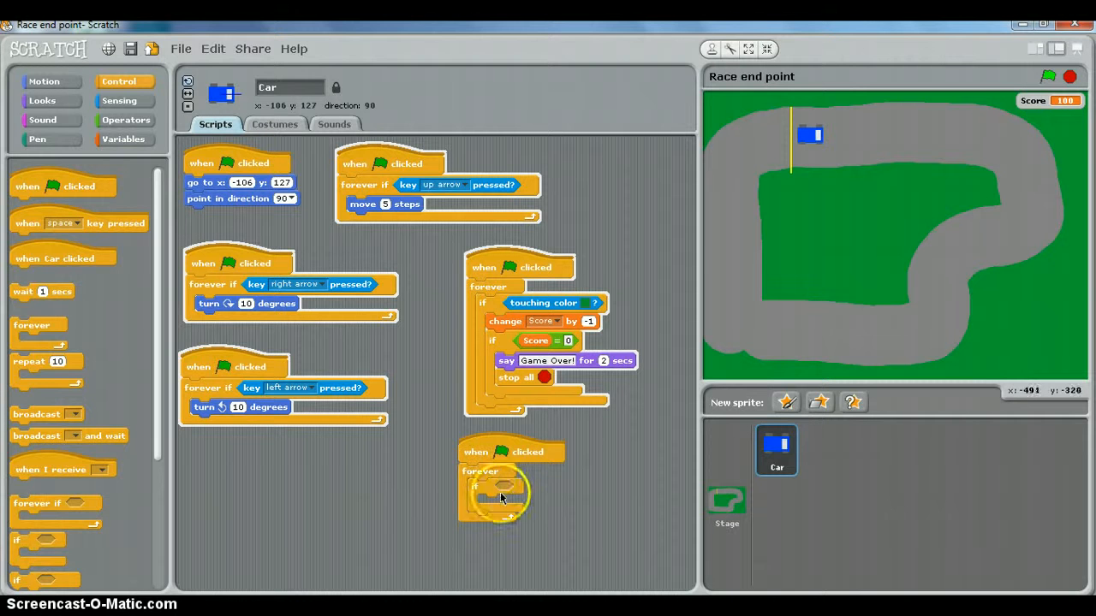
{"action": "mouse_move", "coordinate": [154, 124]}
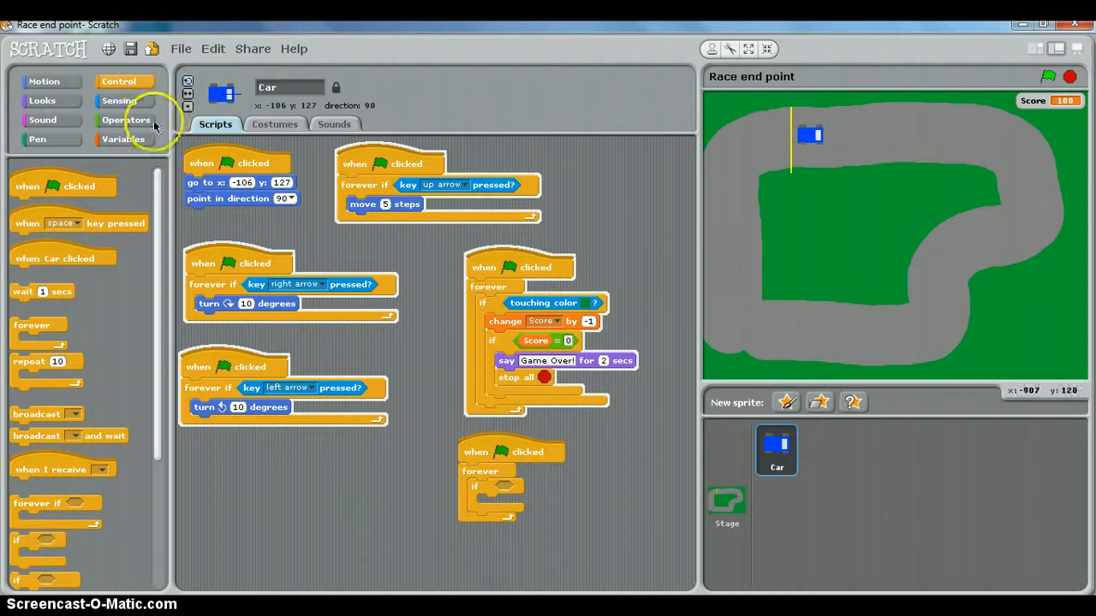
{"action": "mouse_move", "coordinate": [786, 133]}
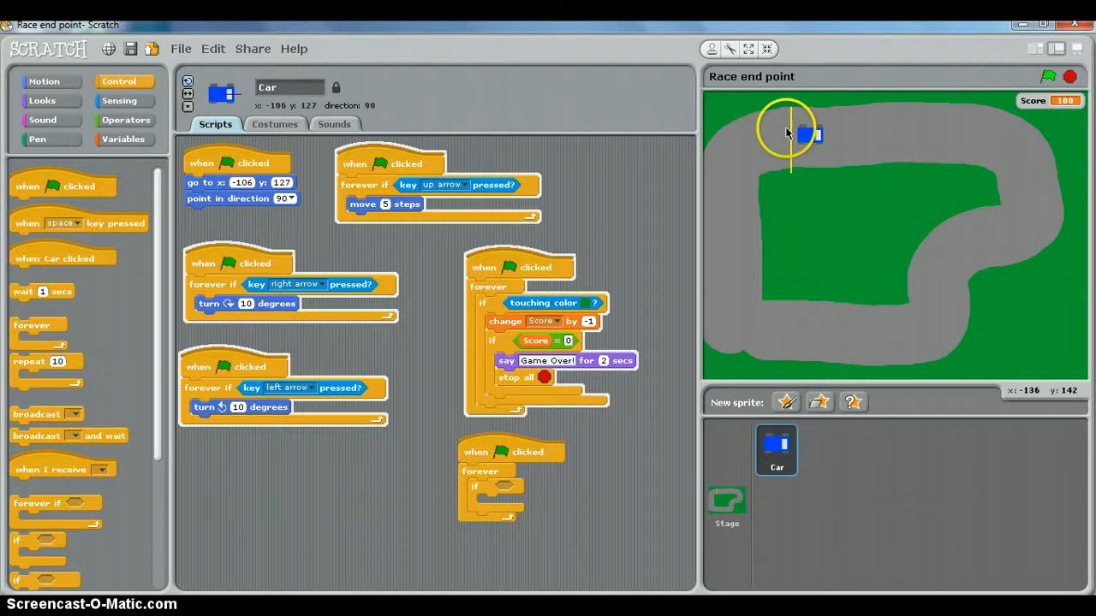
- Put a 'touching color ?' condition set to yellow into the if slot
{"action": "left_click", "coordinate": [119, 100]}
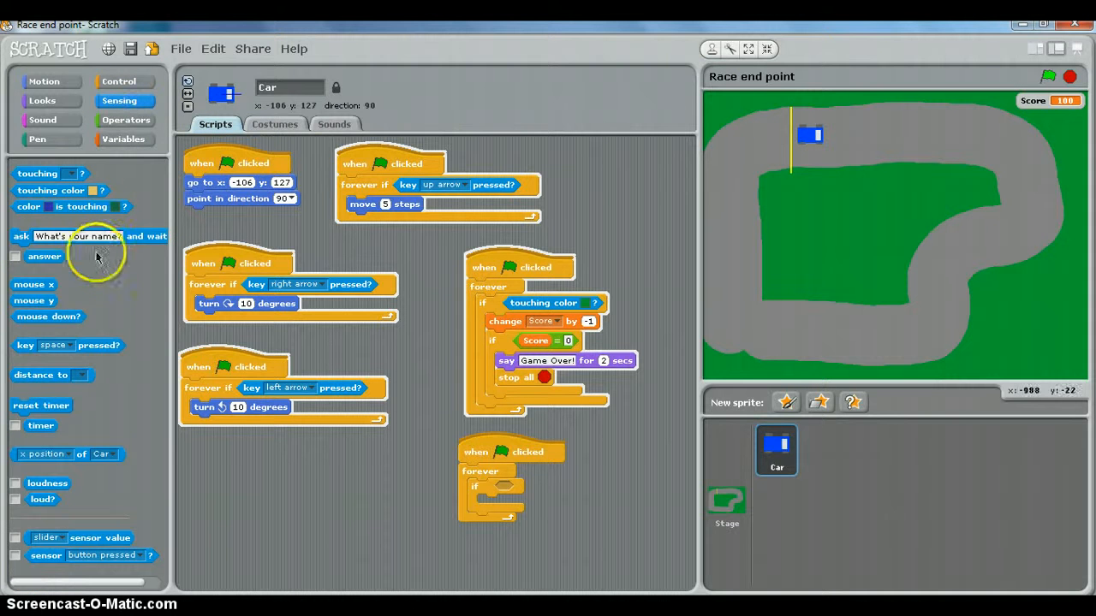
{"action": "left_click_drag", "start_coordinate": [60, 190], "coordinate": [587, 484]}
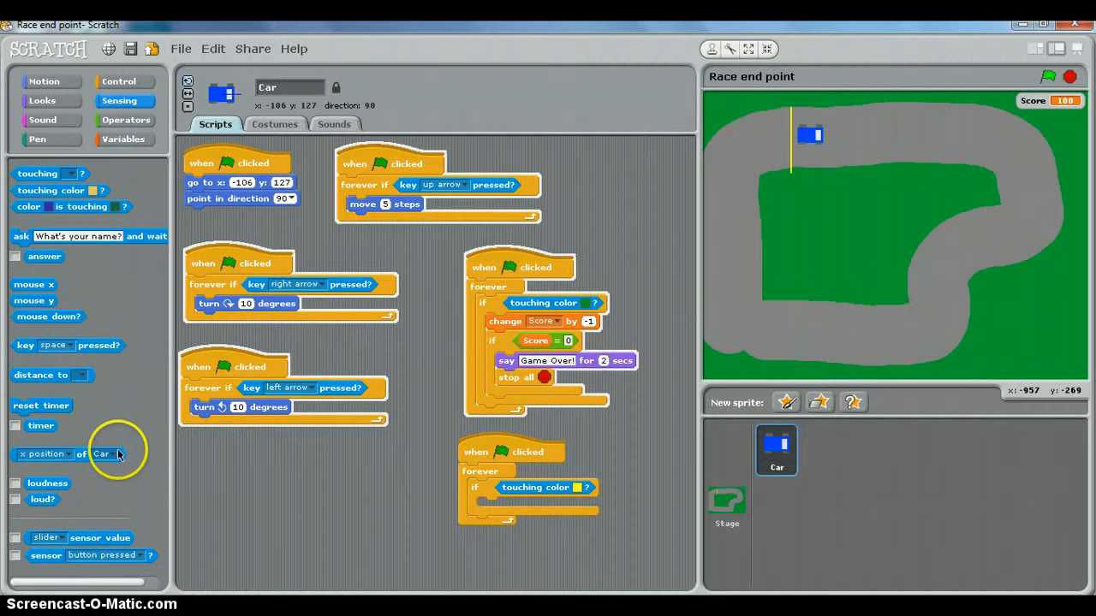
- Add 'say You win! for 2 secs' inside the if, then find 'stop all' in Control
{"action": "left_click", "coordinate": [41, 100]}
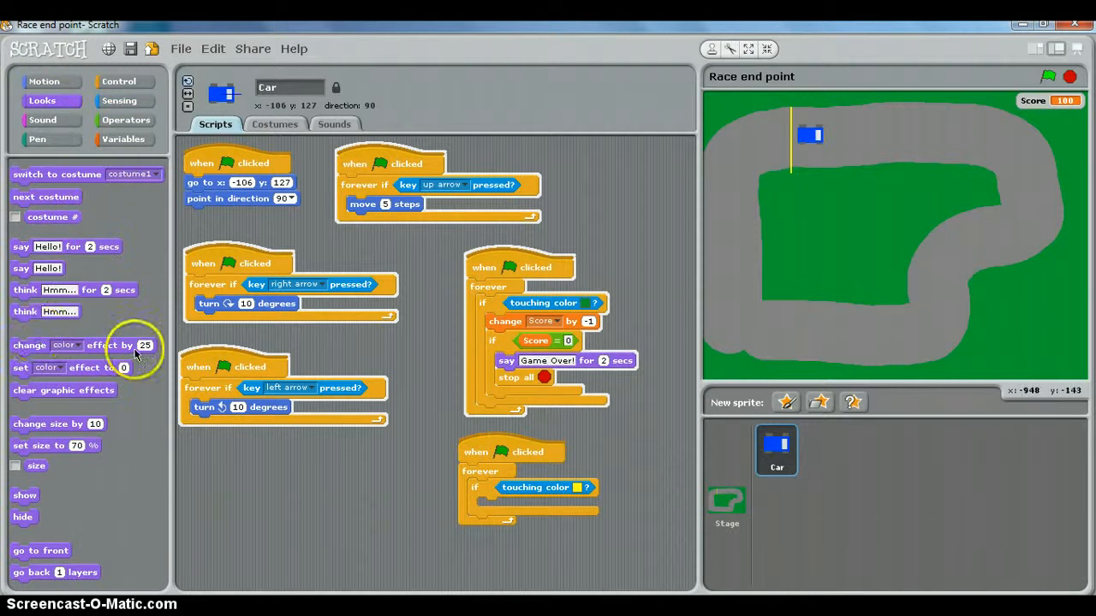
{"action": "left_click_drag", "start_coordinate": [67, 246], "coordinate": [505, 521]}
{"action": "type", "text": "You win!"}
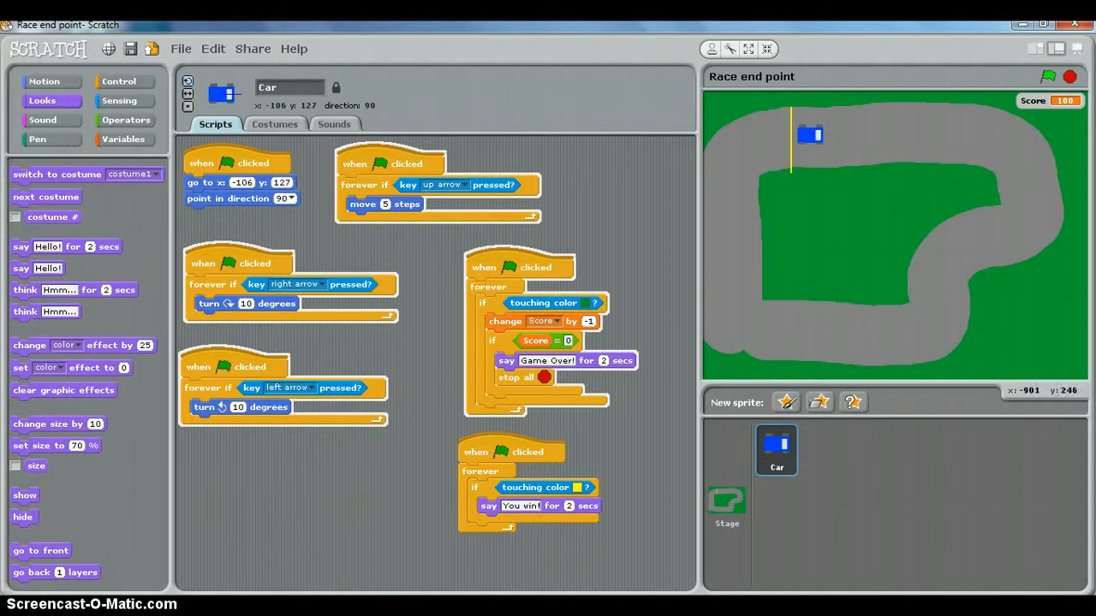
{"action": "left_click", "coordinate": [118, 80]}
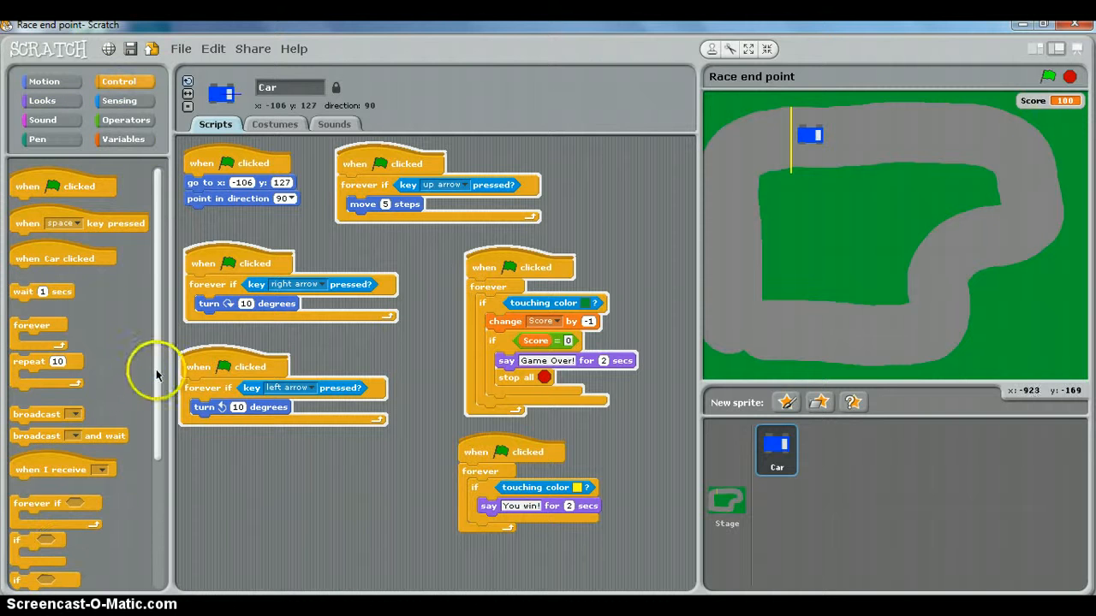
{"action": "scroll", "scroll_direction": "down", "scroll_amount": 3}
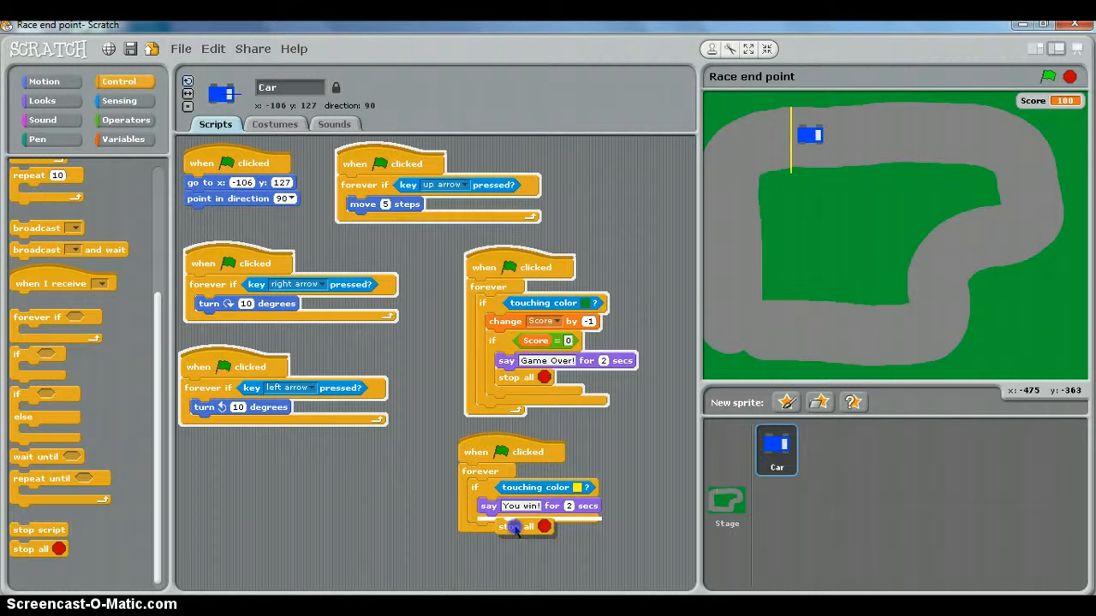
{"action": "mouse_move", "coordinate": [745, 137]}
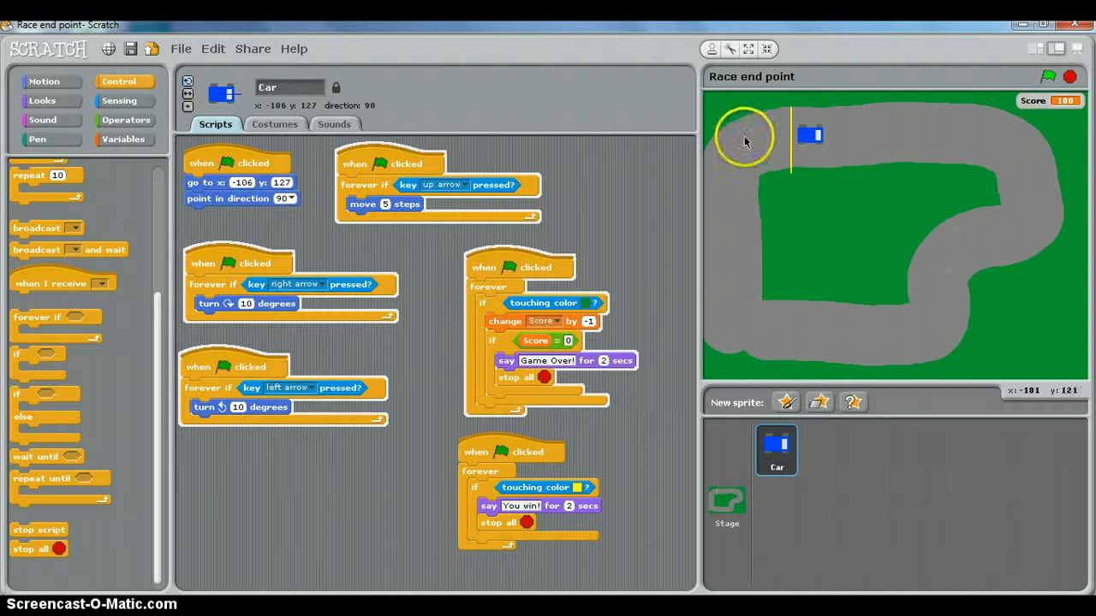
{"action": "mouse_move", "coordinate": [1066, 120]}
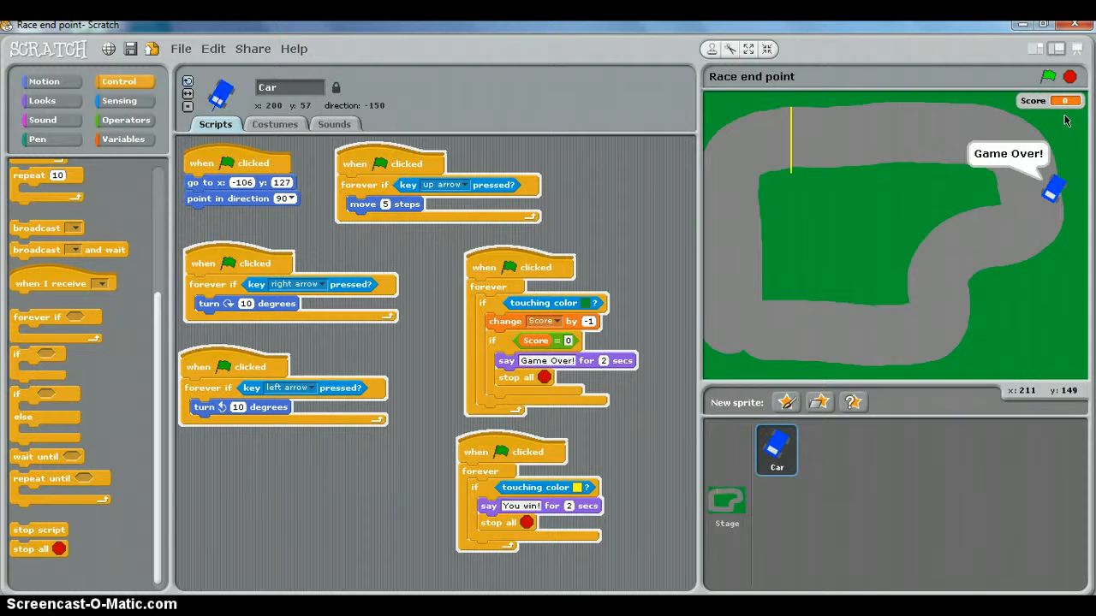
- Play the race, restart it after losing, then stop the running game
{"action": "left_click", "coordinate": [1048, 77]}
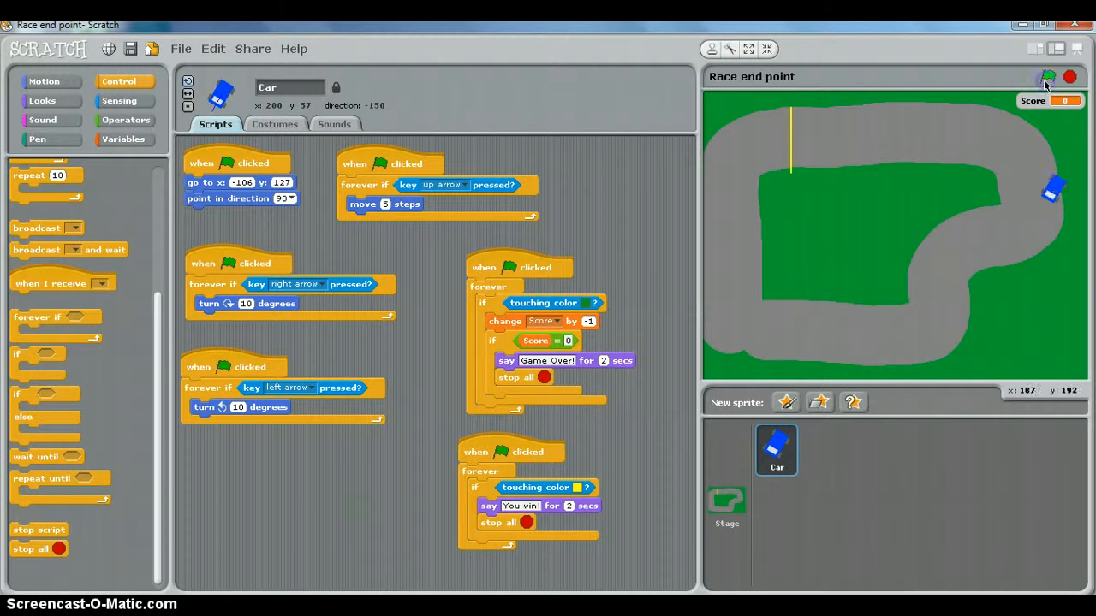
{"action": "left_click", "coordinate": [1048, 77]}
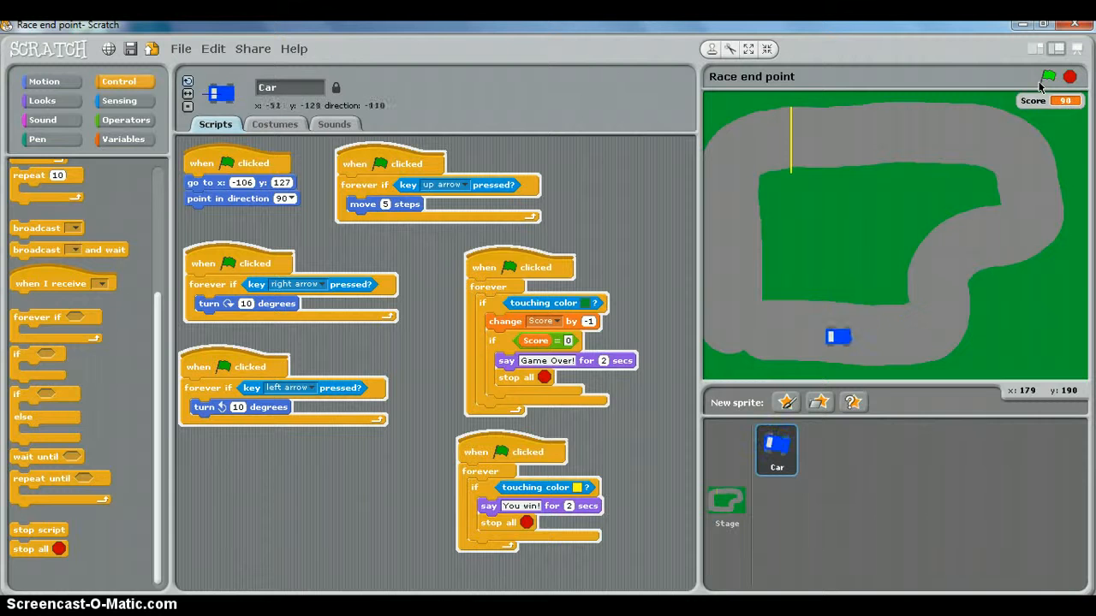
{"action": "left_click", "coordinate": [1048, 77]}
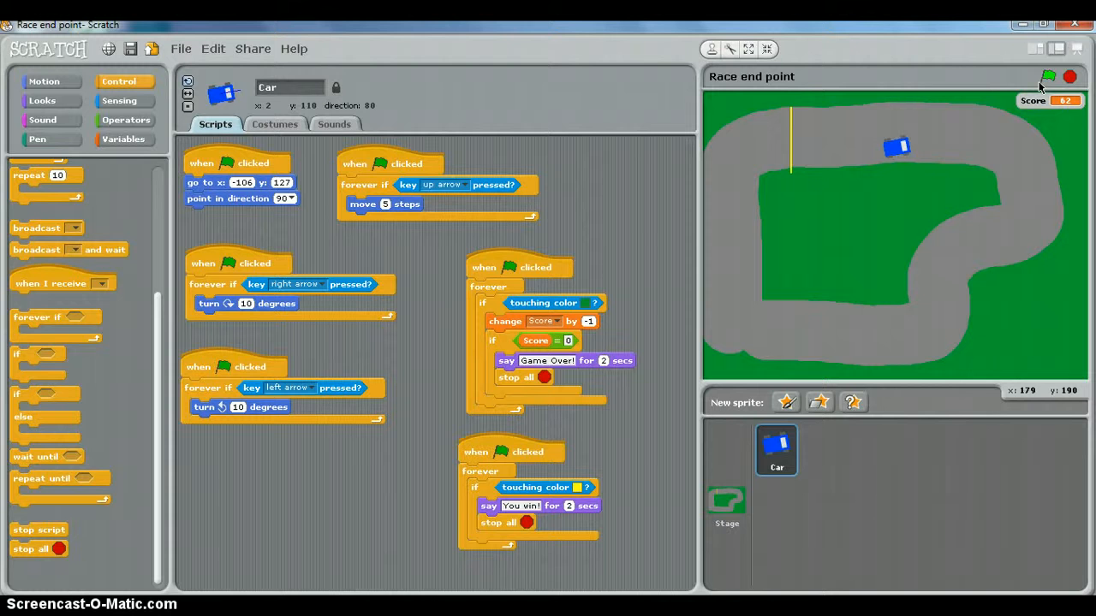
{"action": "mouse_move", "coordinate": [1083, 133]}
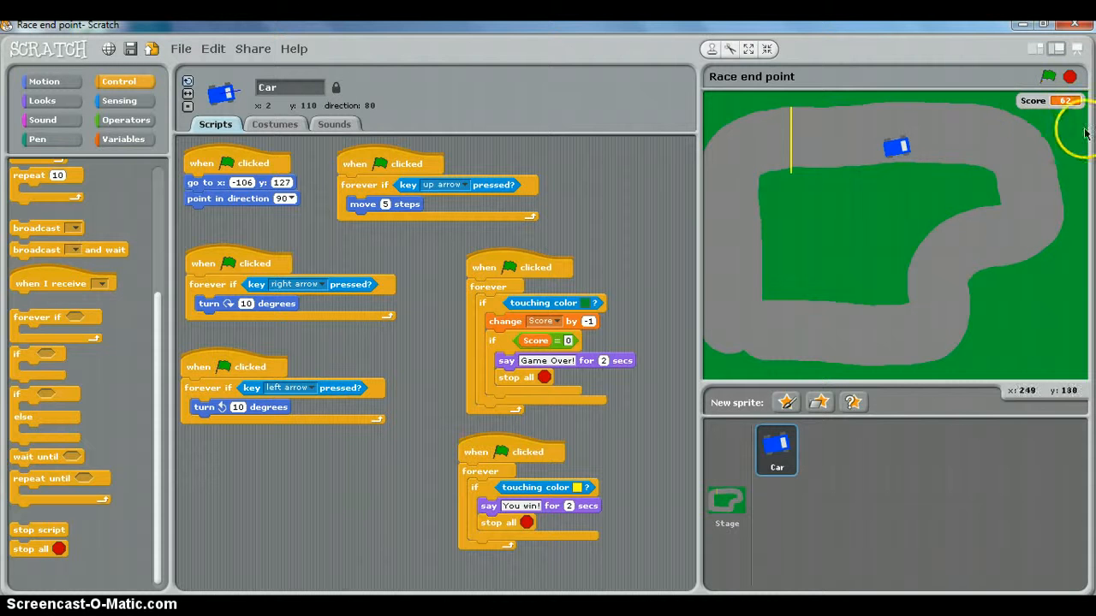
{"action": "mouse_move", "coordinate": [906, 248]}
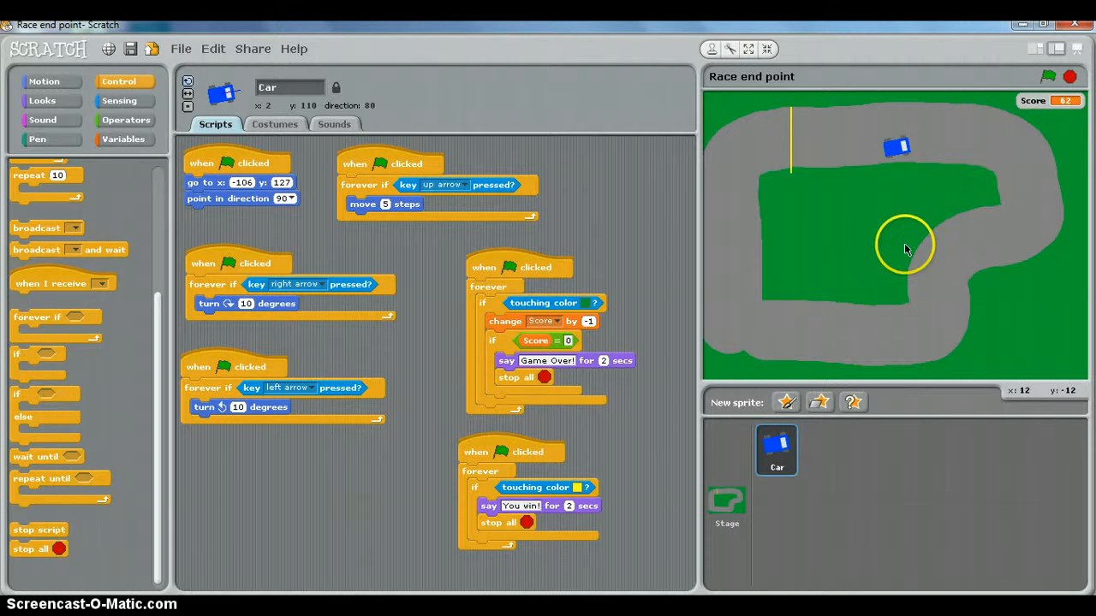
{"action": "mouse_move", "coordinate": [905, 251]}
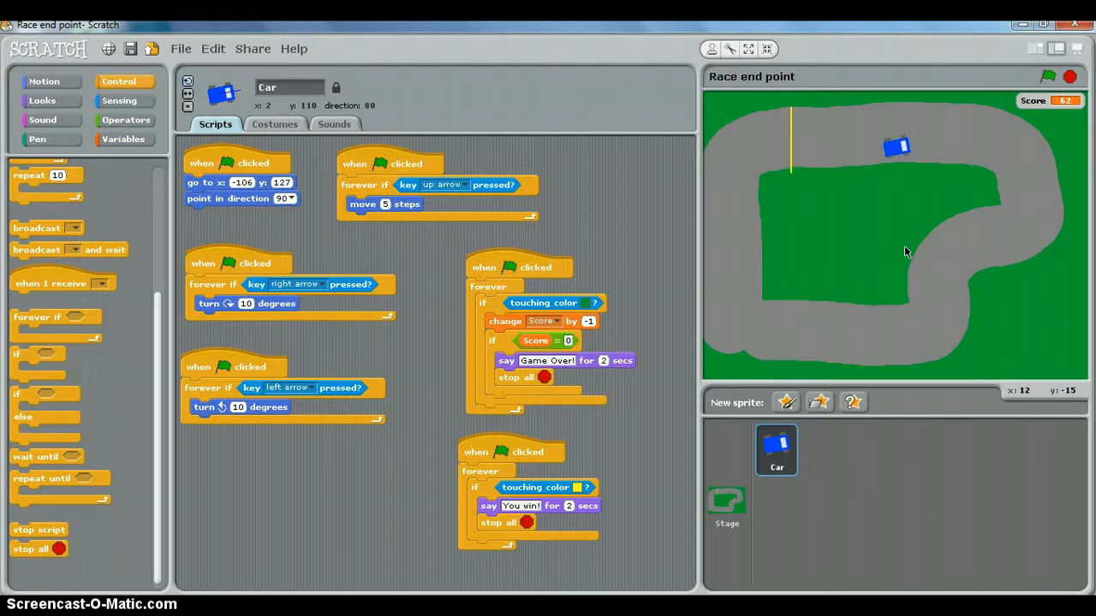